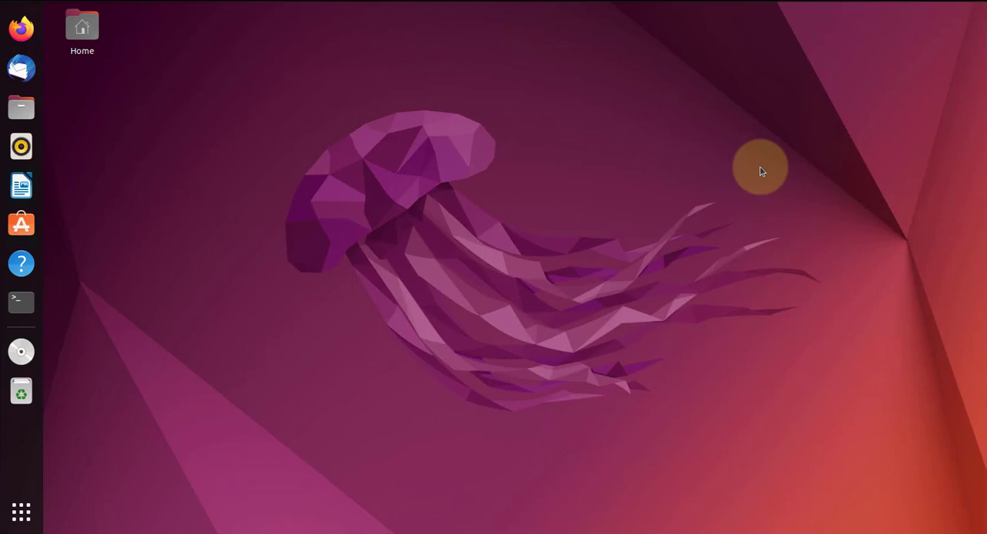
mouse_move(170, 195)
text(d)
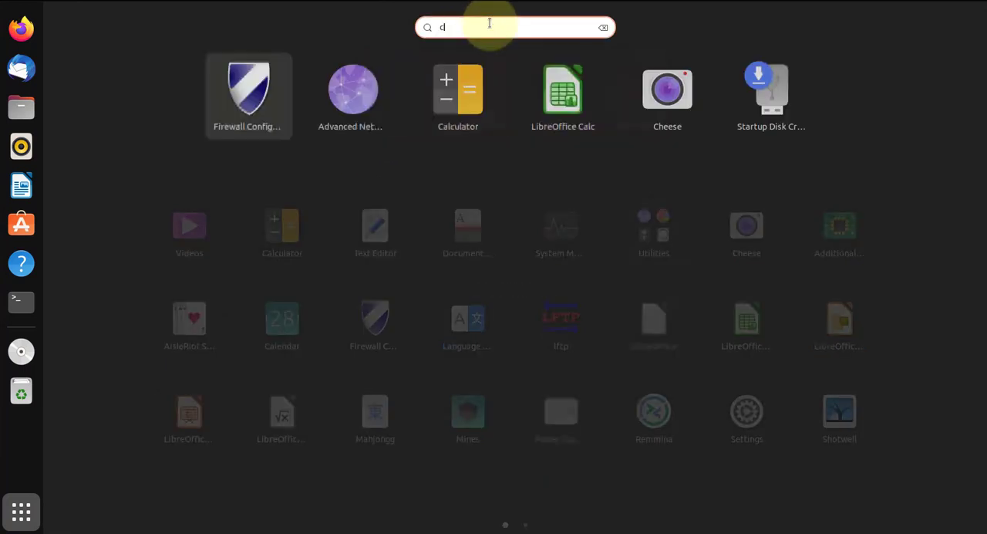
Search the application grid for 'chrome'.
text(chrome)
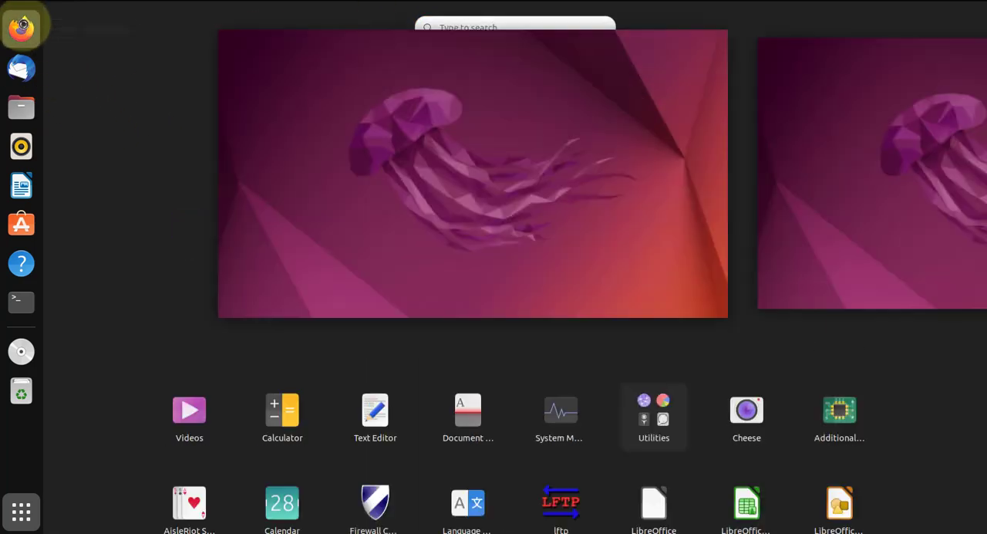
Search 'google chrome download' in Firefox and open the Google Chrome result.
click(20, 28)
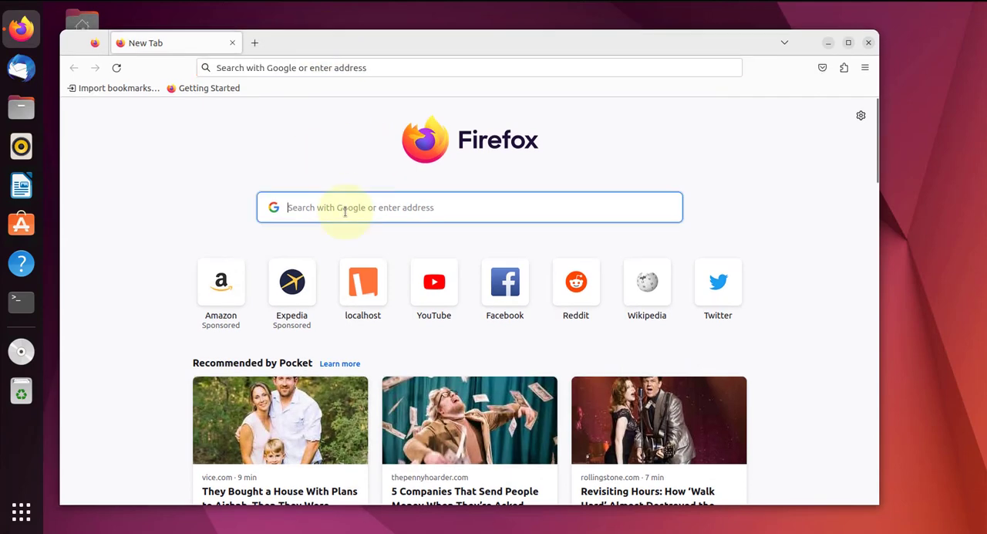
text(d)
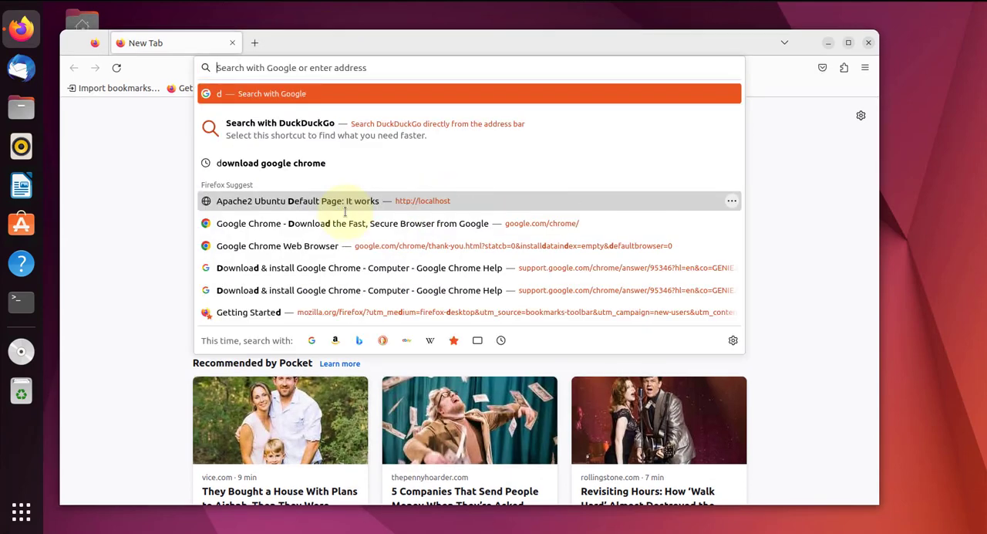
text(google.com/search?channel=fs&client=ubuntu-sn&q=google+chrome+download)
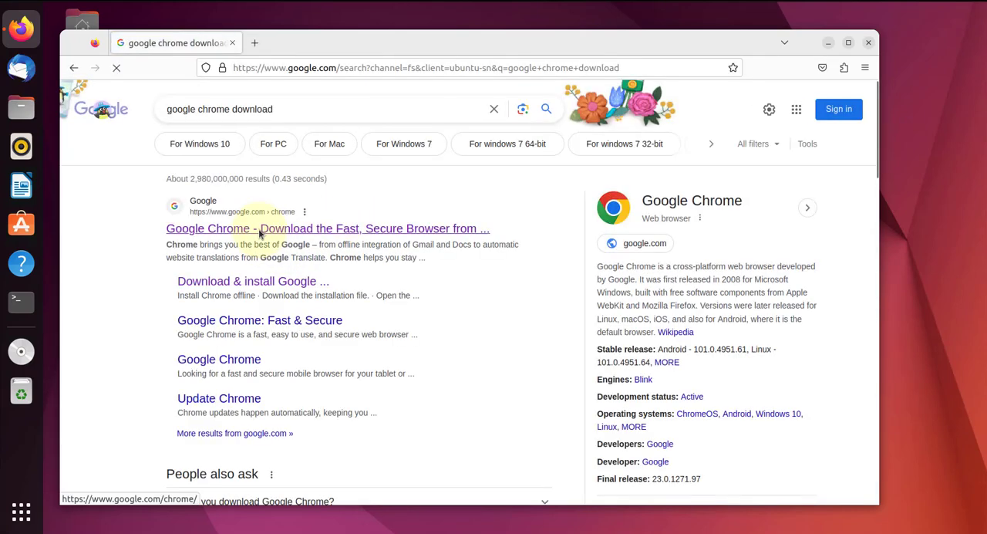
click(327, 228)
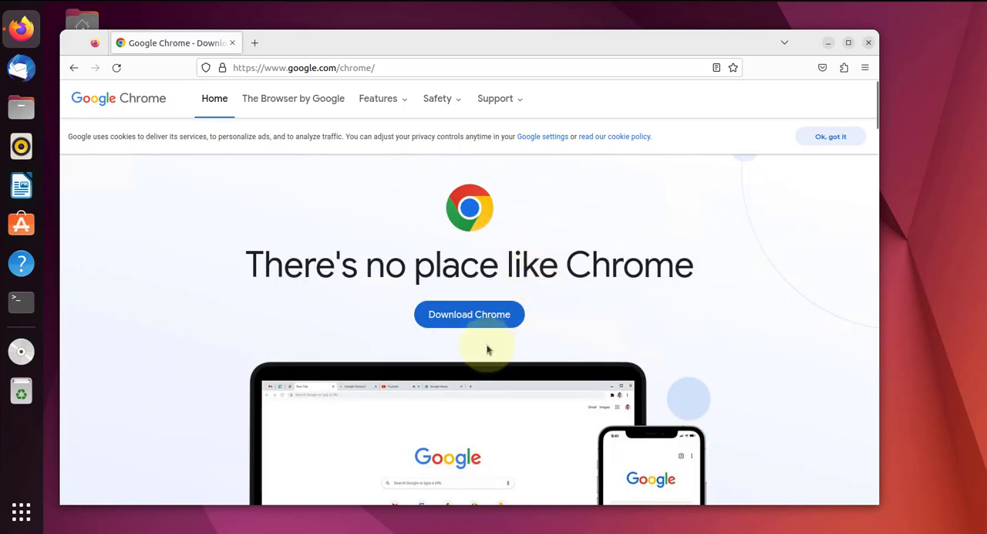
mouse_move(469, 314)
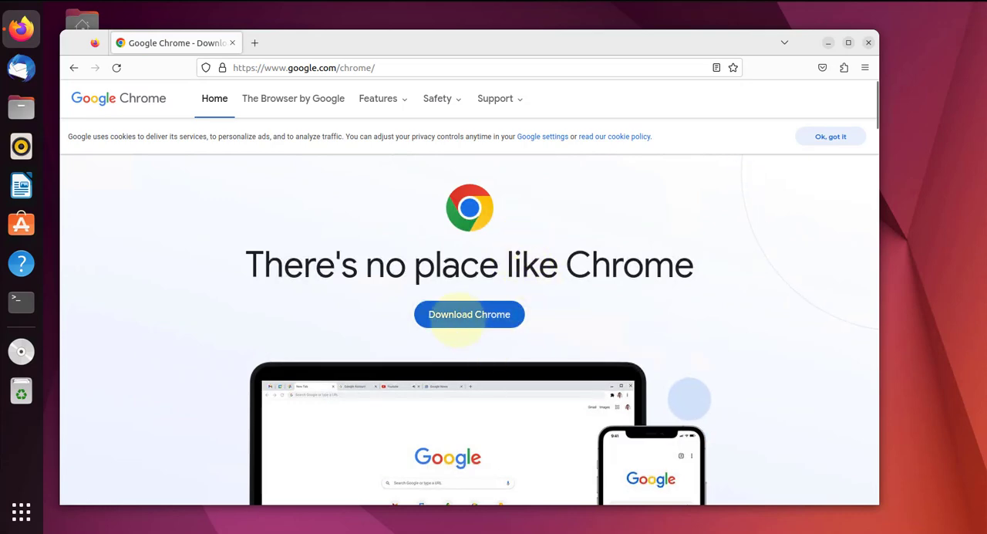
Choose the 64 bit .deb package for Debian/Ubuntu and accept the terms.
click(469, 314)
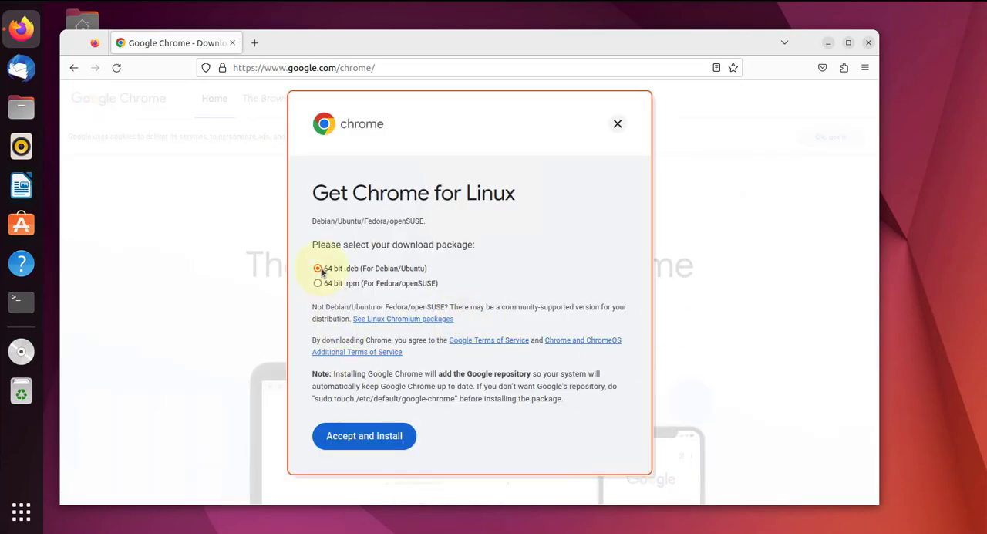
mouse_move(363, 245)
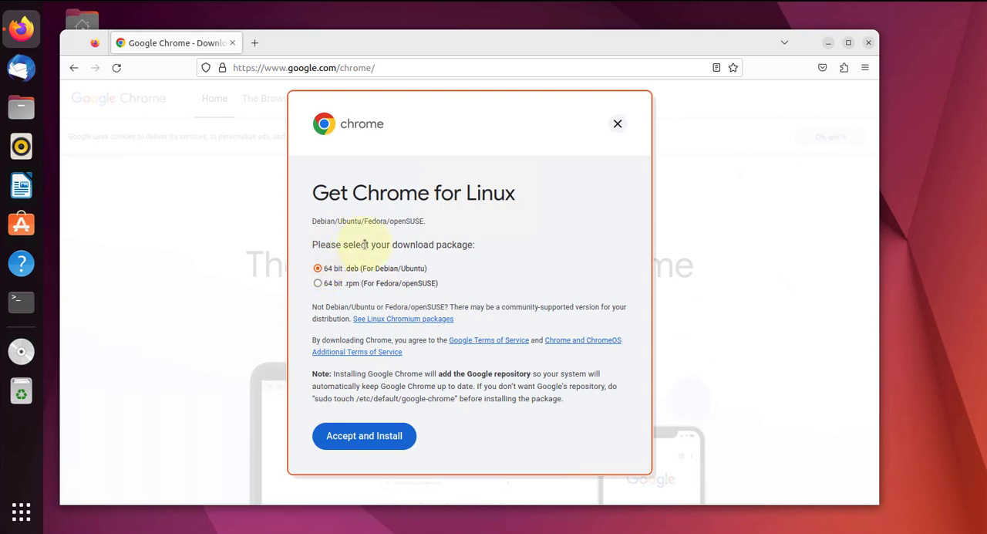
mouse_move(447, 251)
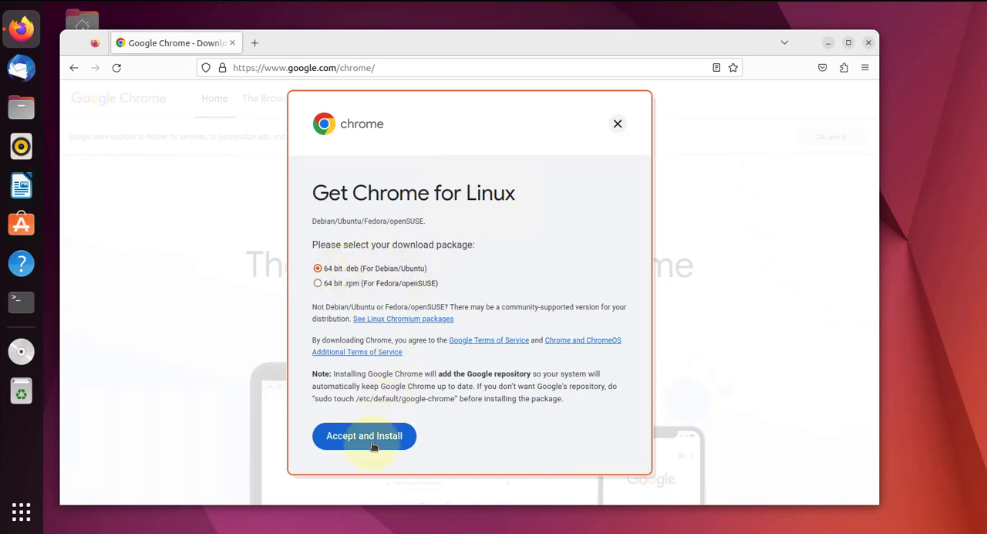
click(364, 436)
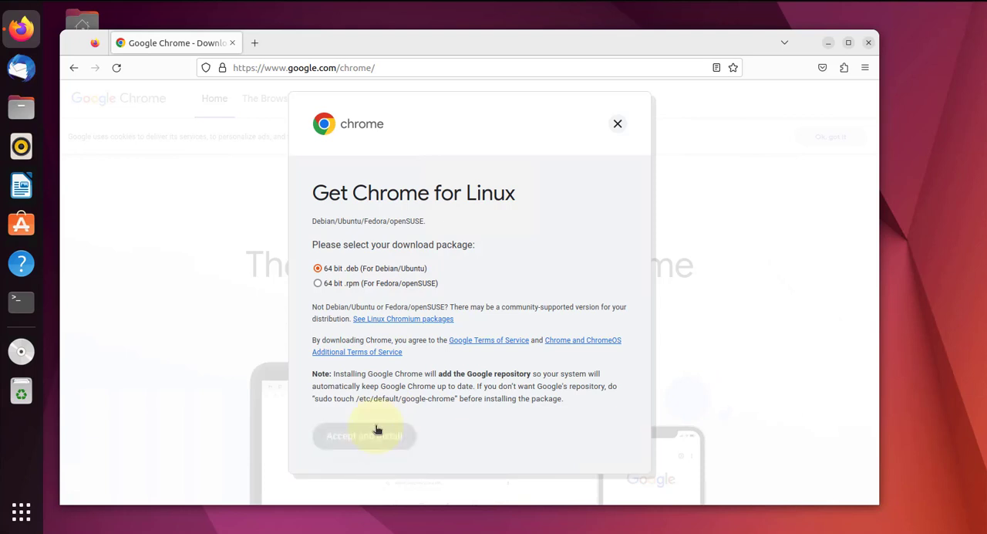
Confirm the download to reach the Chrome thank-you page.
click(363, 436)
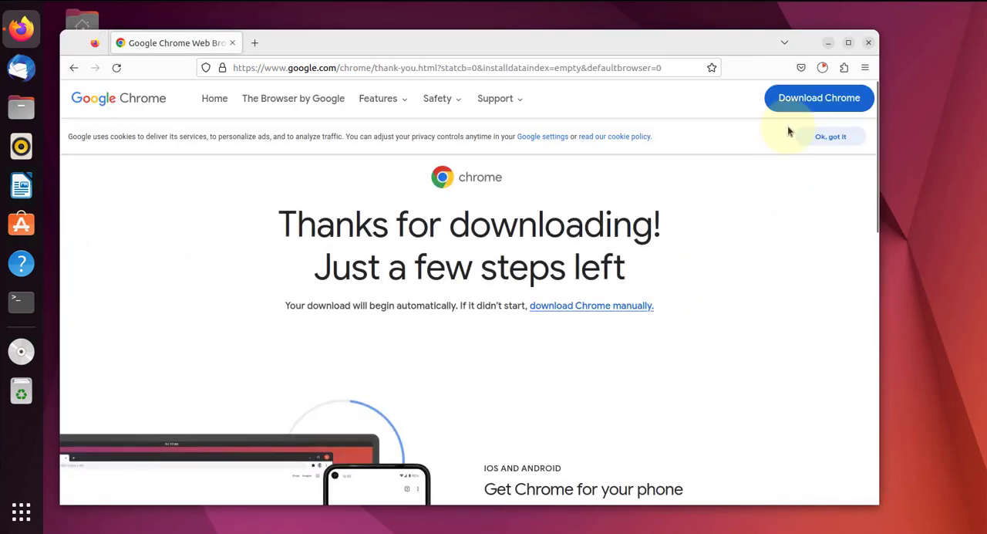
mouse_move(823, 68)
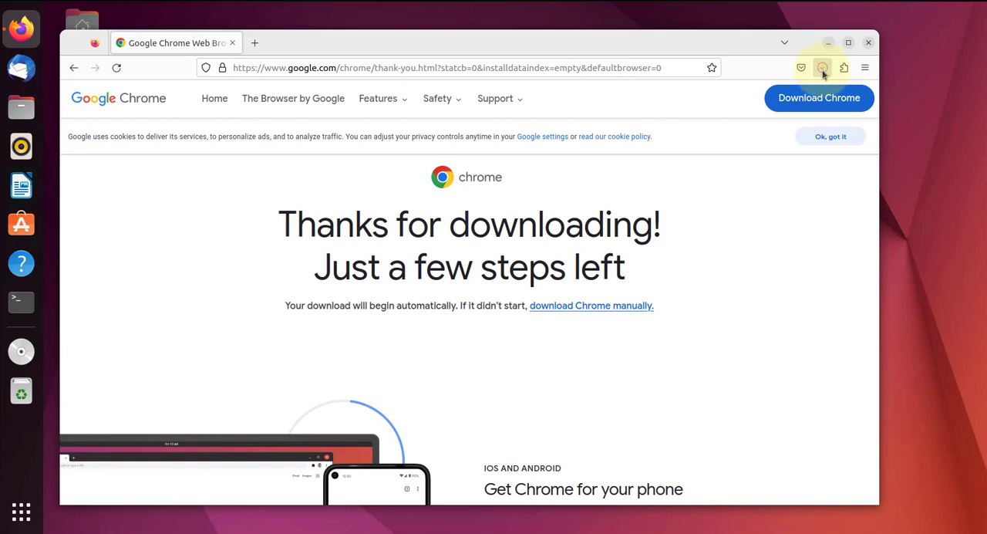
mouse_move(822, 68)
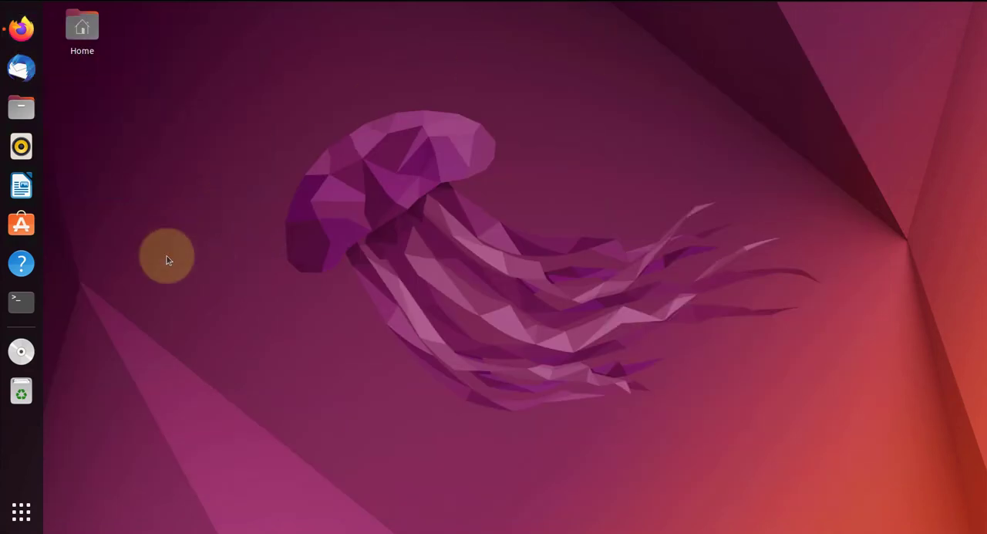
Open Files and enter the Downloads folder holding the google-chrome-stable .deb.
click(21, 107)
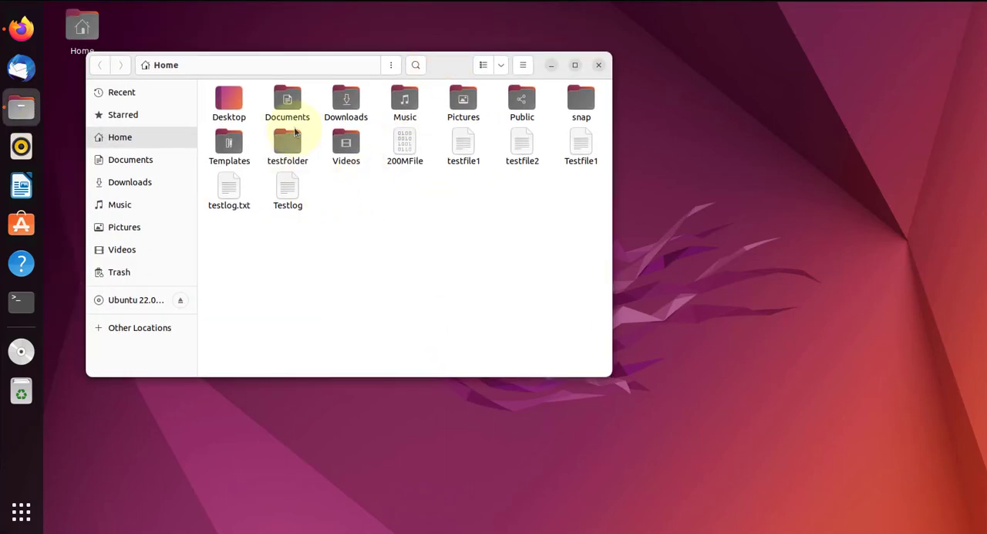
click(345, 101)
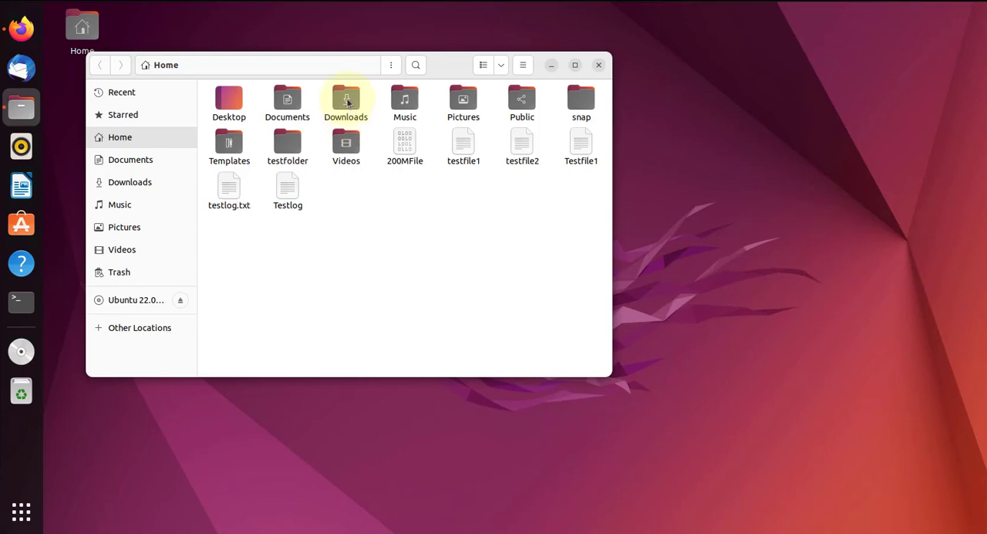
double_click(345, 99)
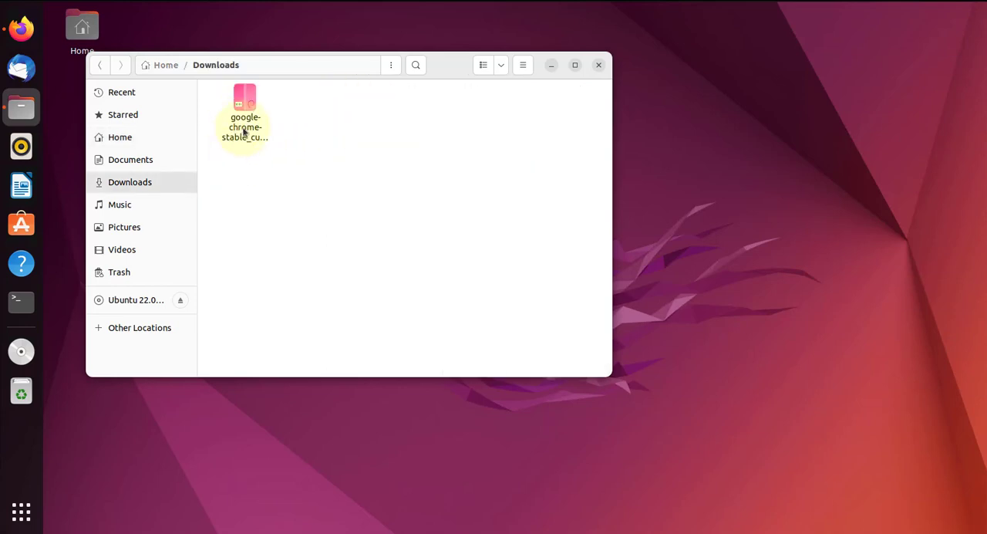
mouse_move(513, 315)
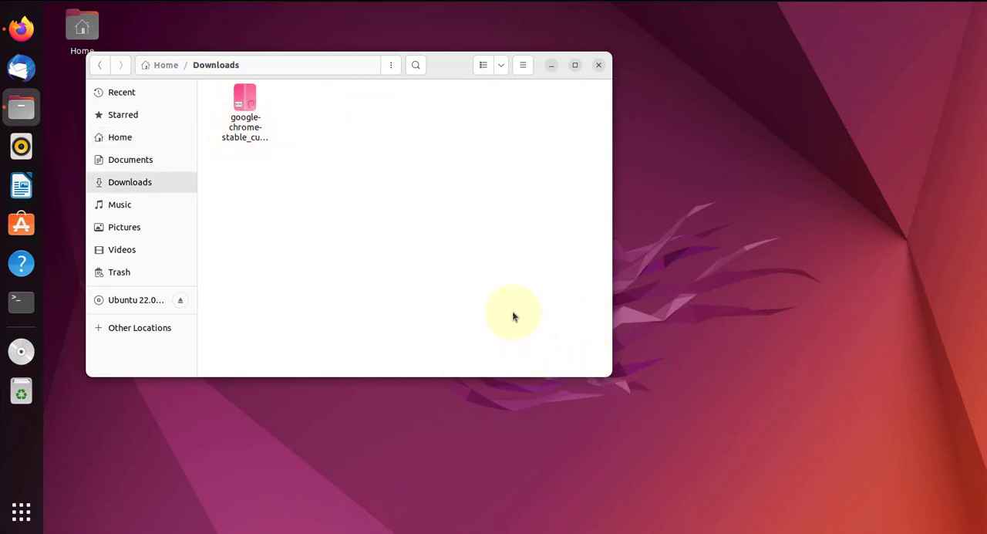
mouse_move(483, 191)
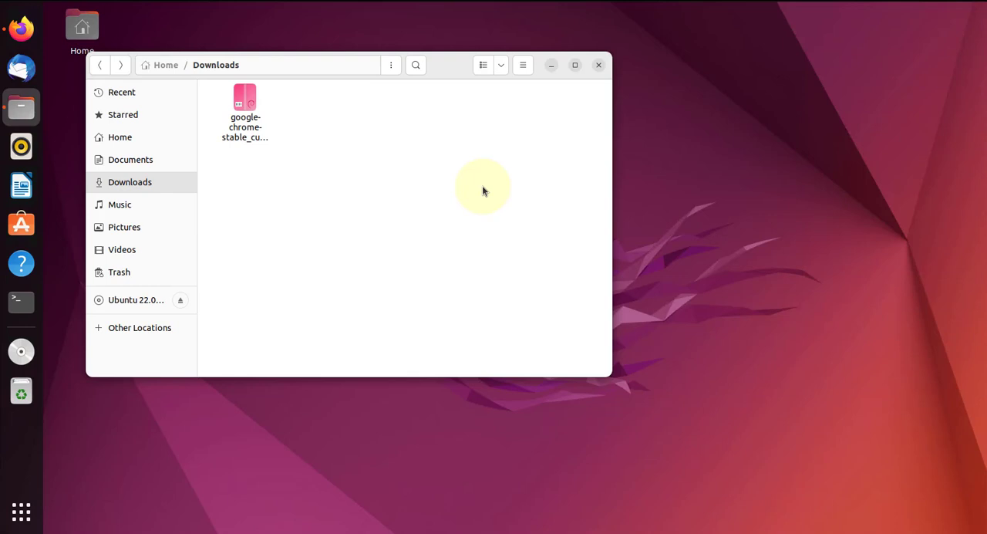
mouse_move(229, 190)
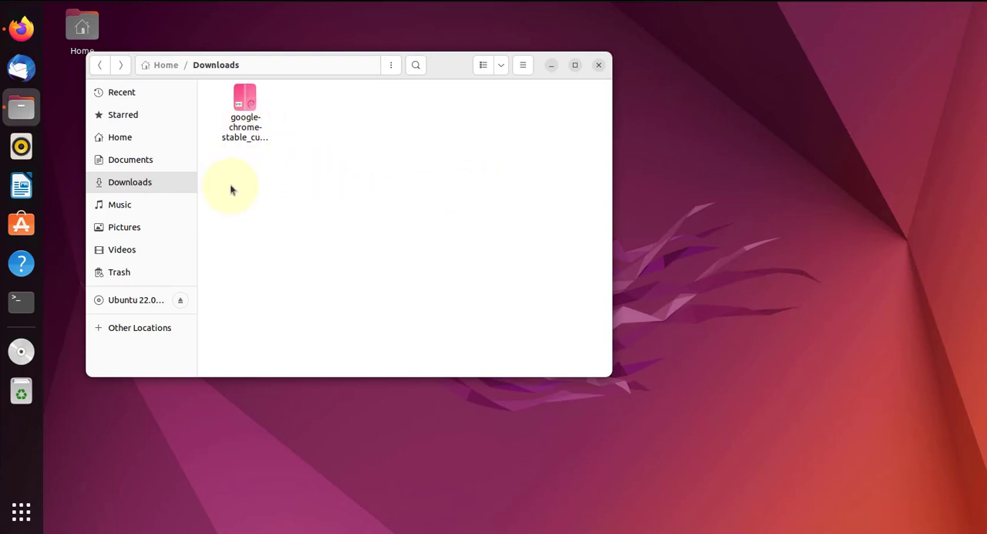
mouse_move(78, 236)
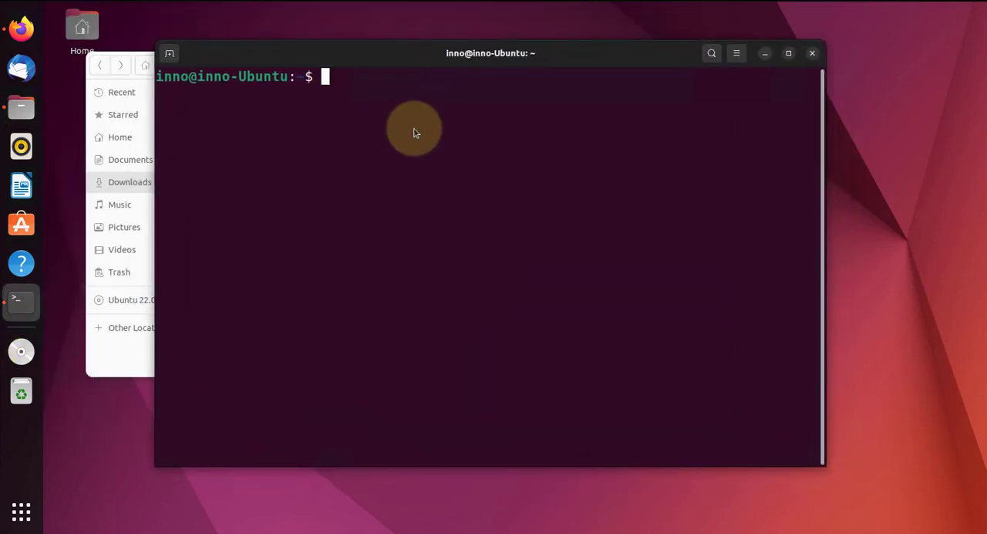
Change into ~/Downloads and list it to find google-chrome-stable_current_amd64.deb.
text(cd)
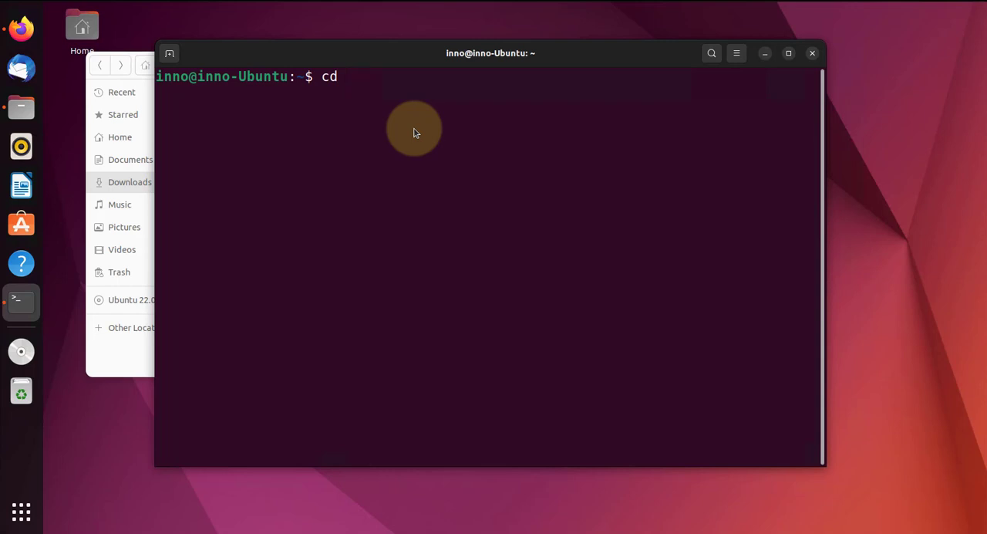
text(D)
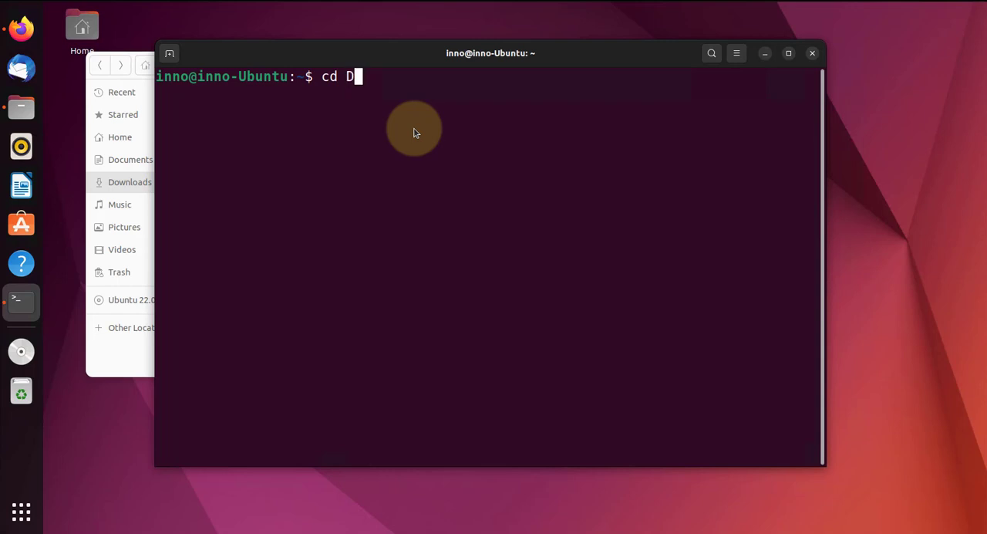
text(owlo)
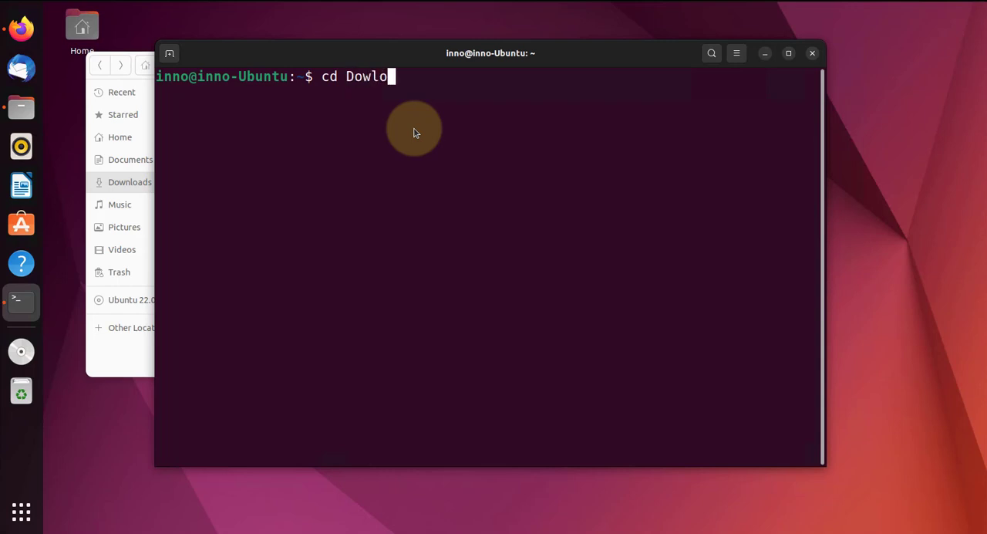
text(n)
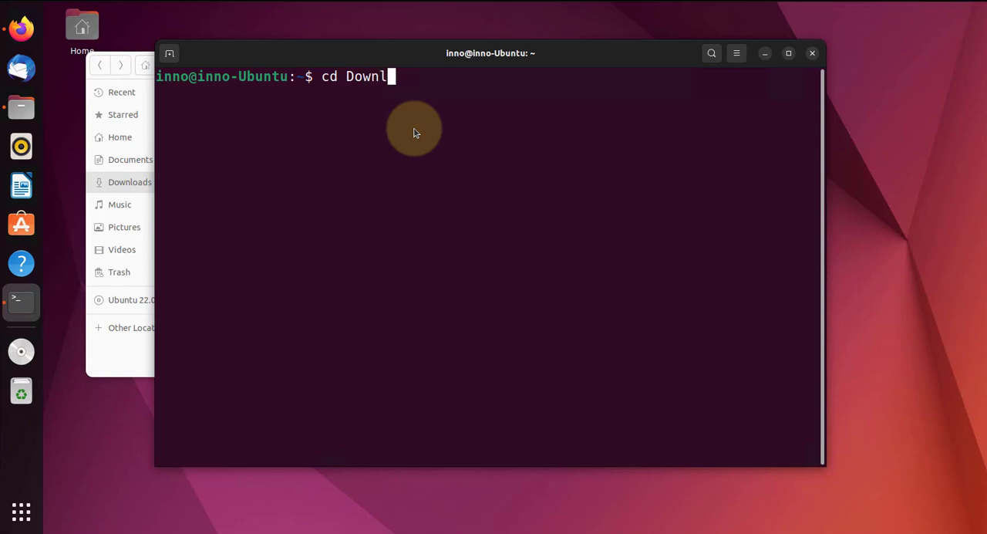
key(Tab)
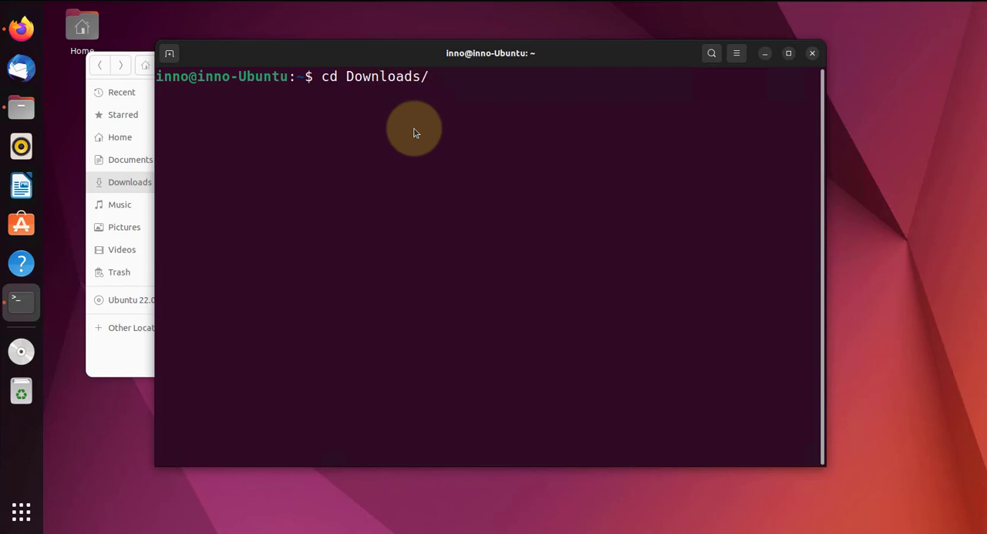
text(ls)
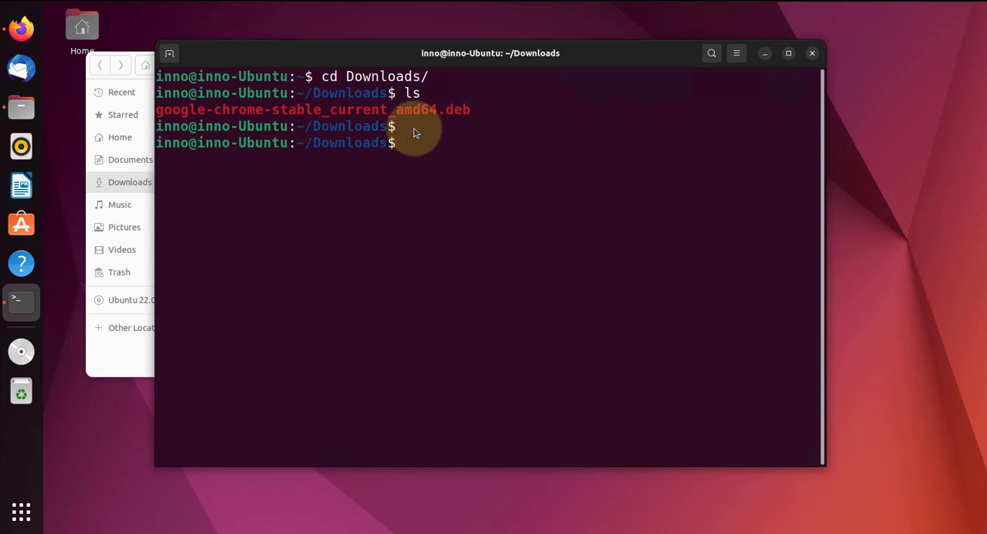
Run 'sudo dpkg -i google-chrome-stable_current_amd64.deb' to install the package.
text(su)
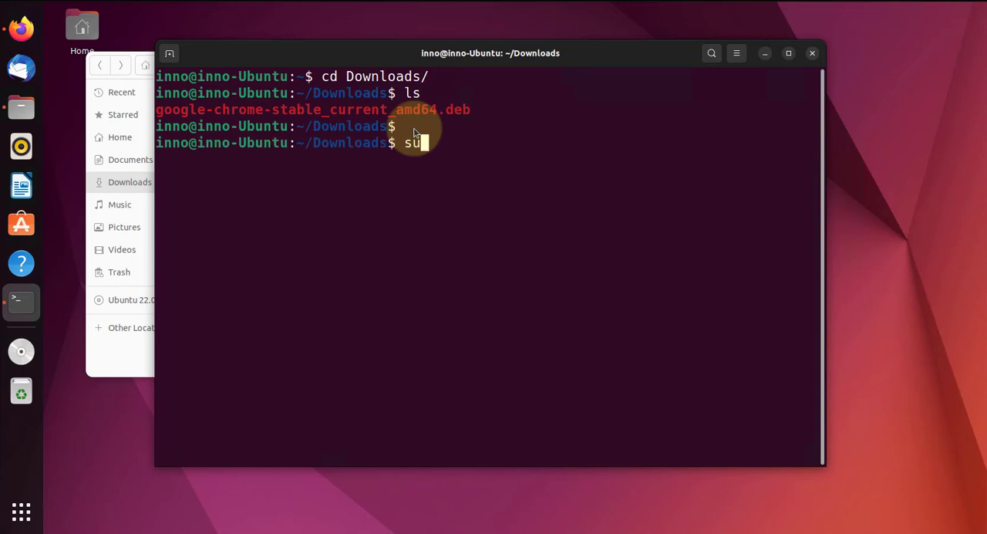
text(do)
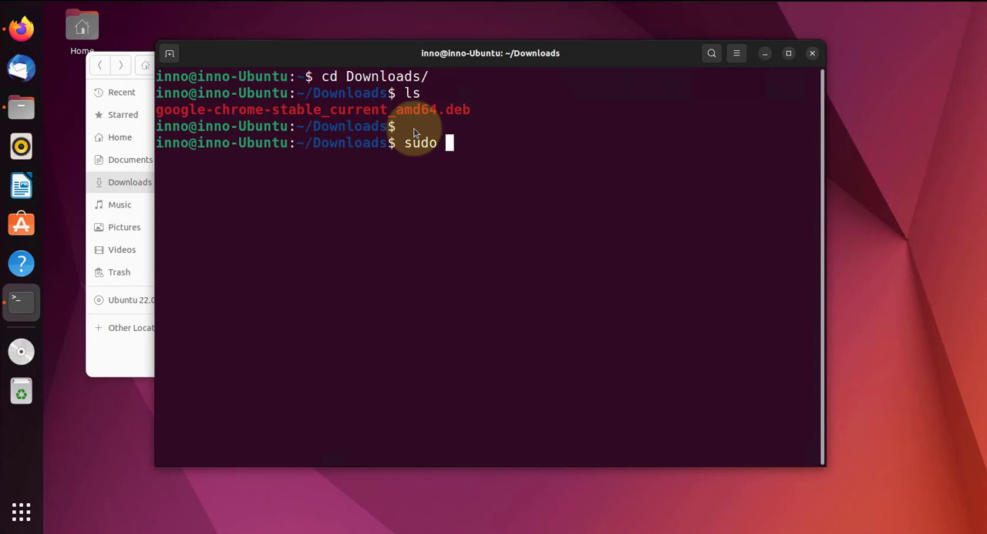
text(d)
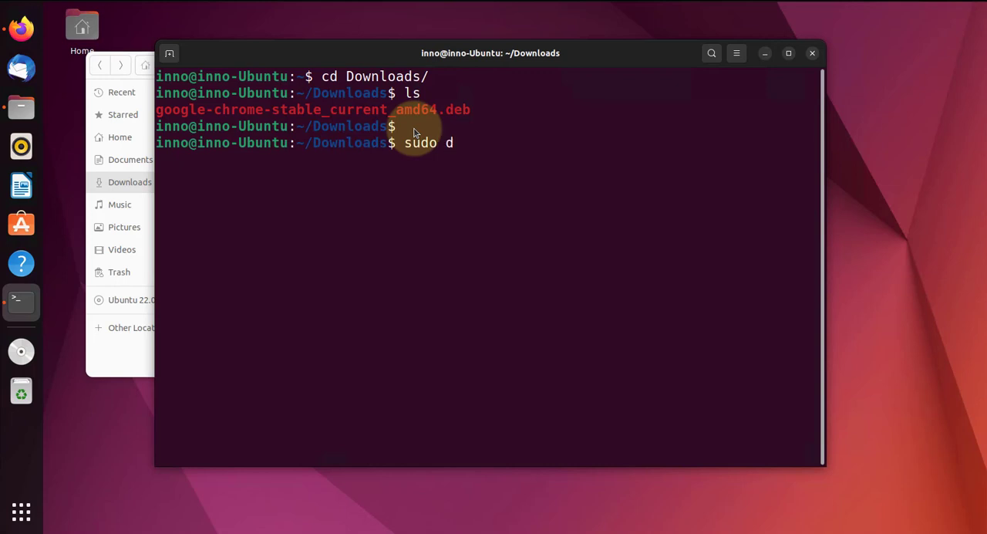
text(pkg)
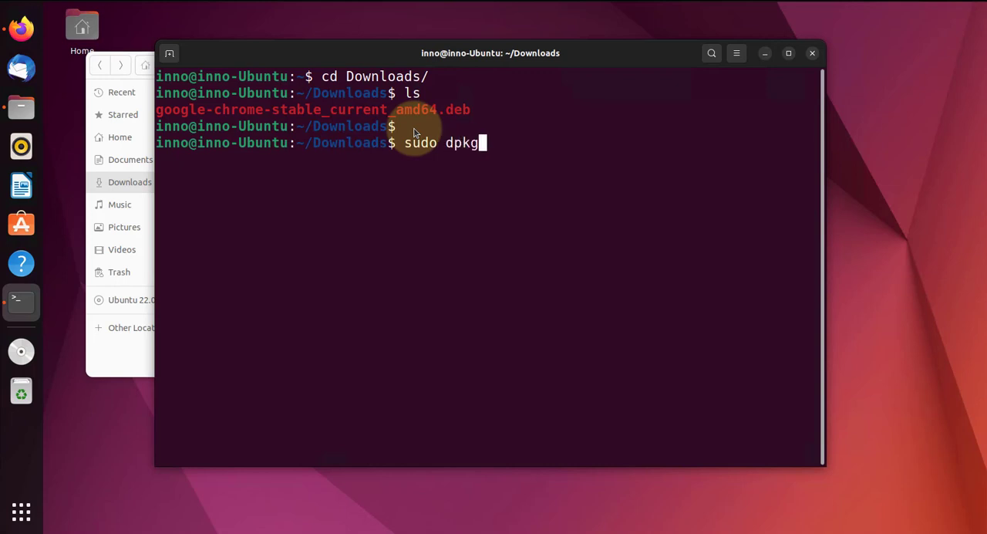
text(" ")
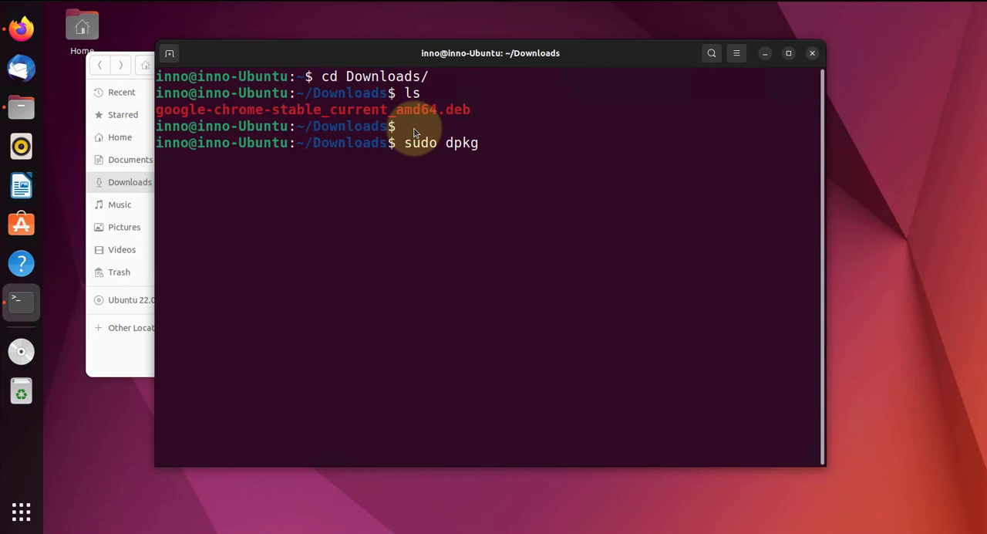
text(-i)
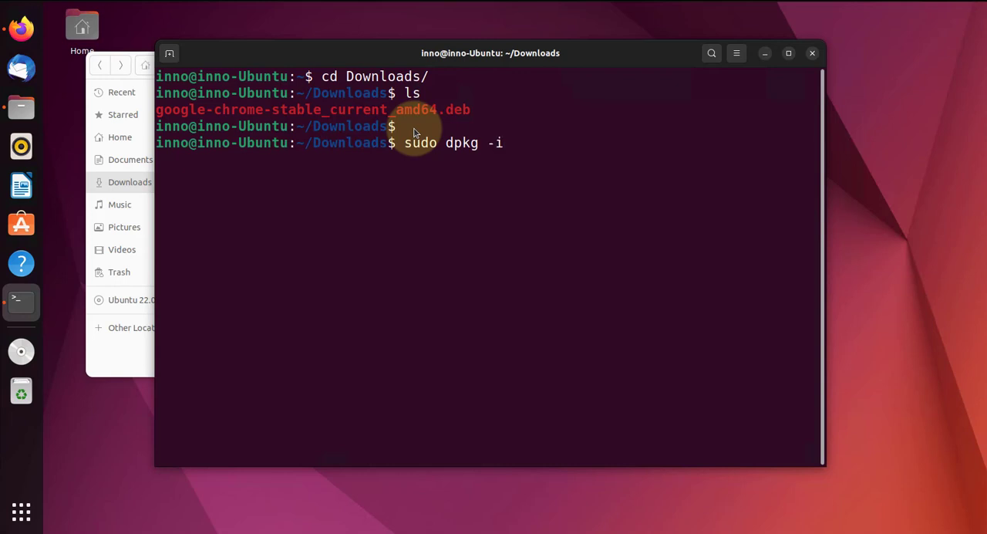
text(google-chrome-stable_current_amd64.deb)
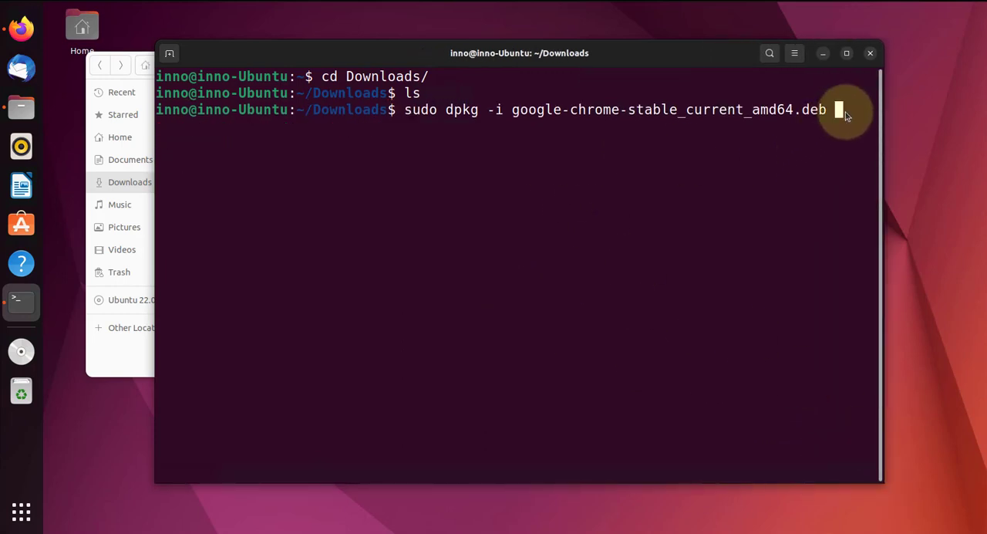
key(Return)
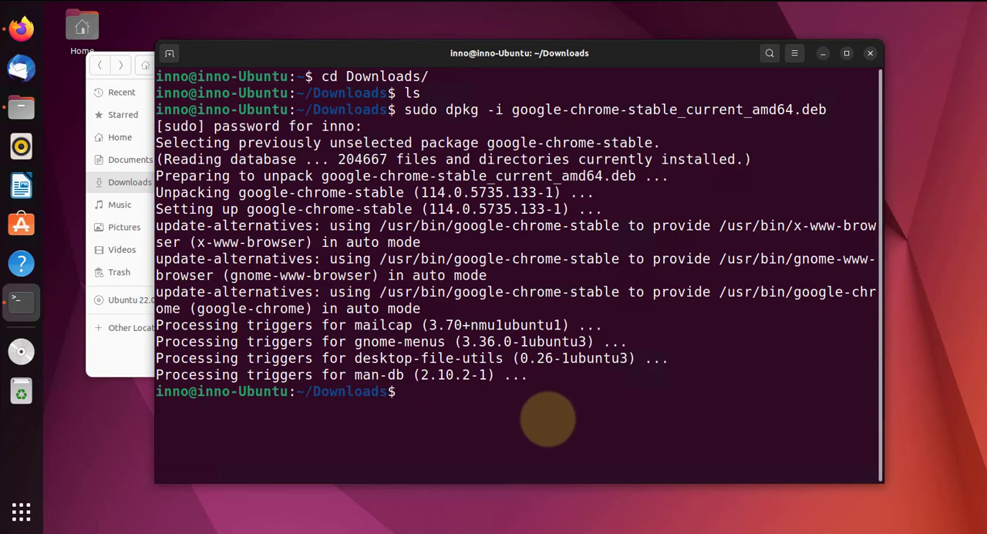
mouse_move(54, 477)
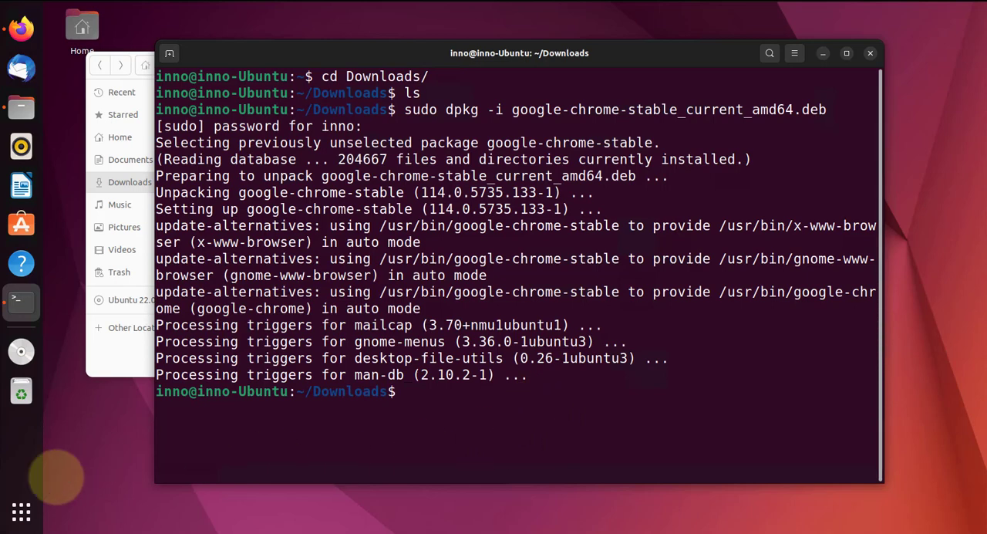
Search Activities for 'chrome' and launch Google Chrome.
click(21, 512)
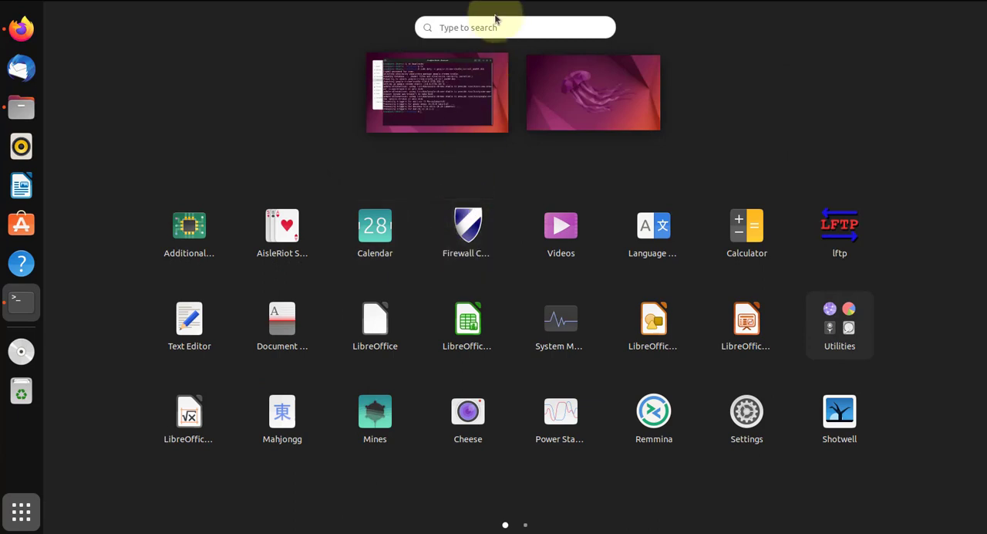
text(chrome)
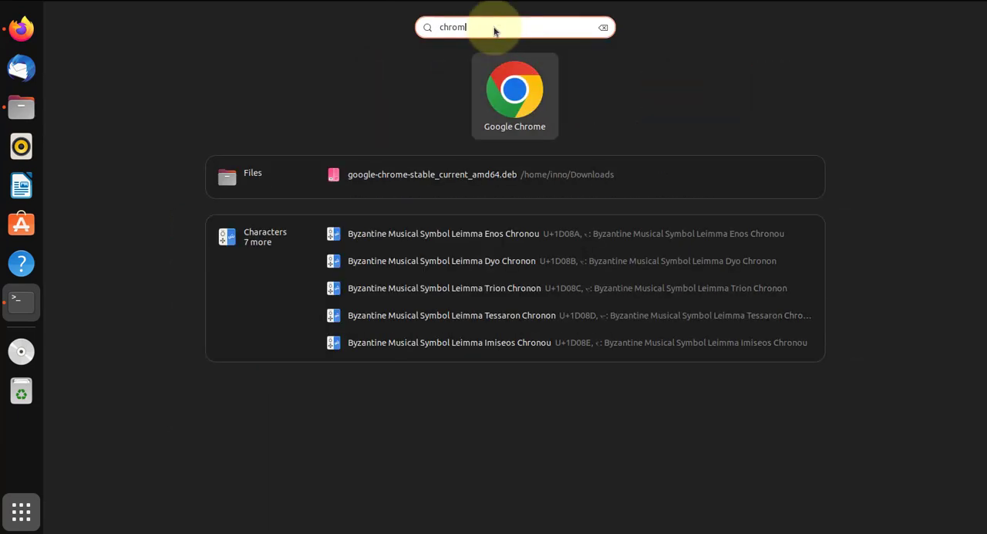
text(e)
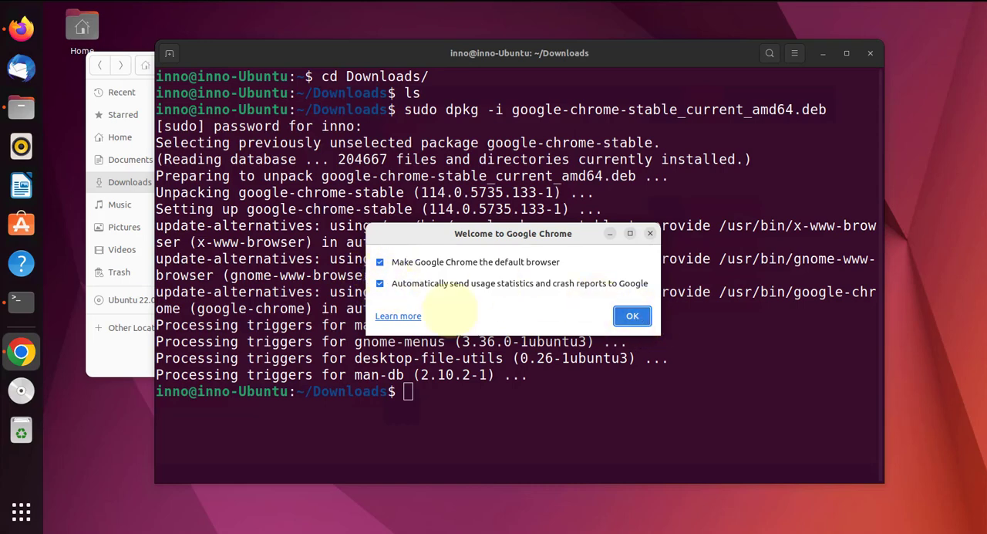
Untick usage statistics and crash reports in Chrome's welcome dialog and confirm.
click(379, 283)
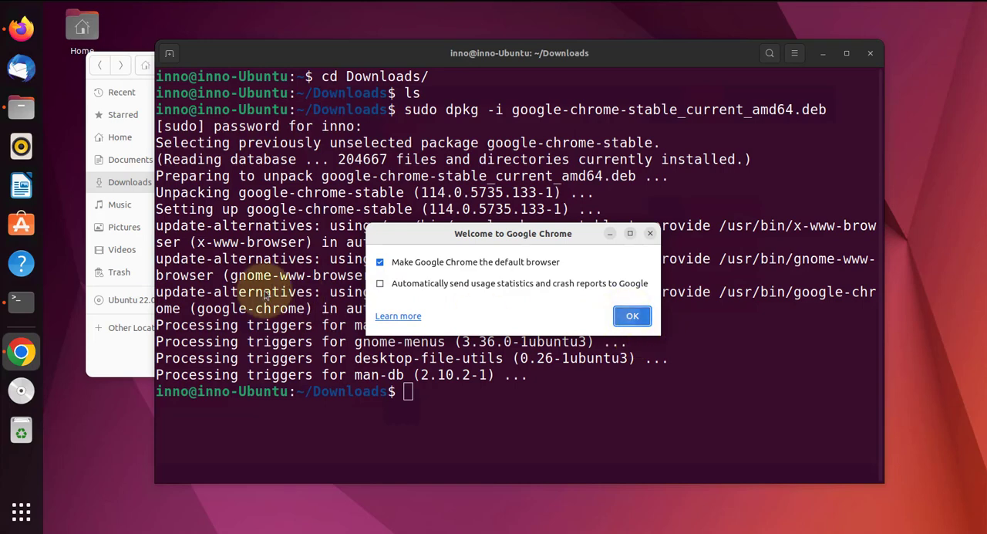
click(632, 316)
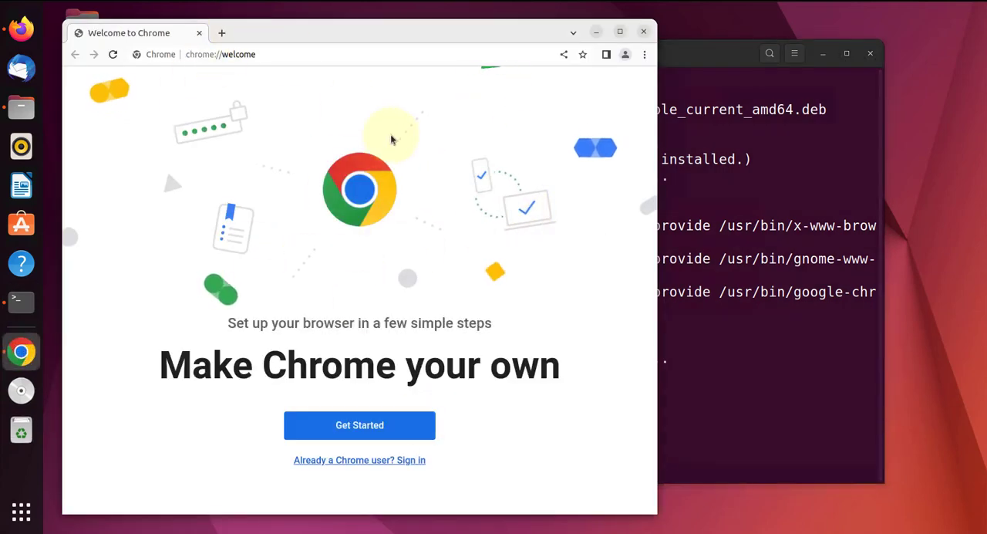
mouse_move(366, 285)
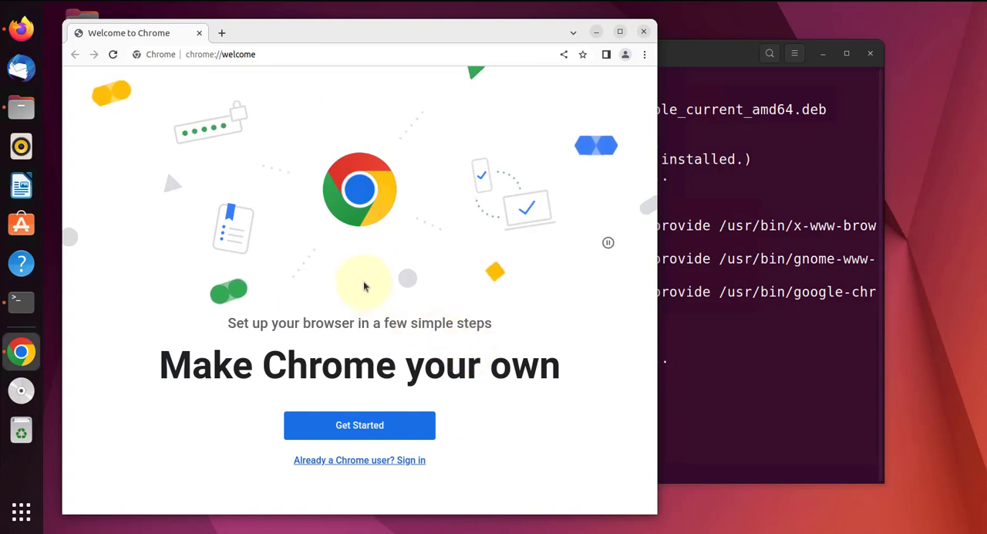
mouse_move(396, 406)
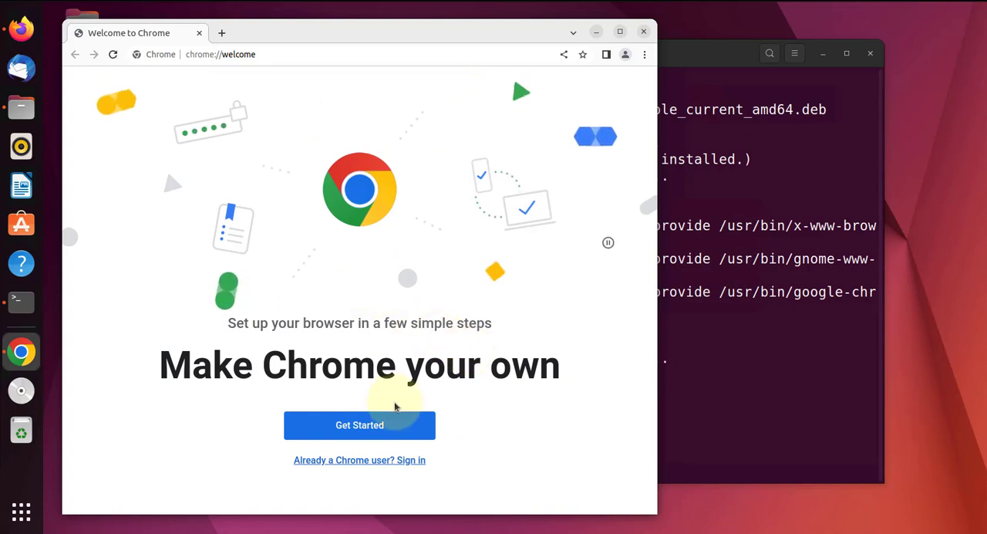